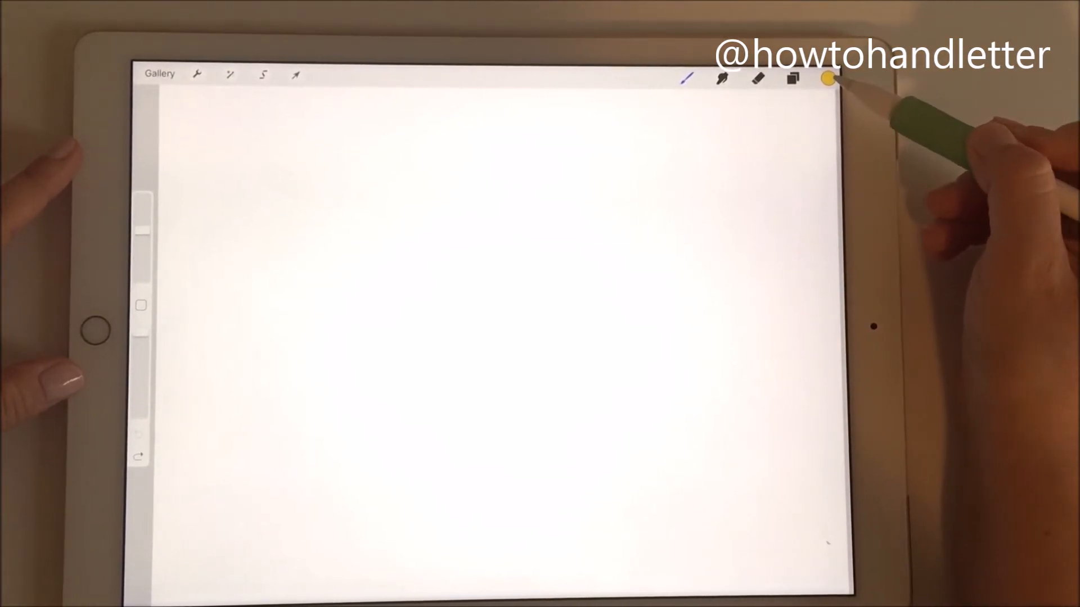
# Show the Palettes list, including Pantone 2017, Winter, Kidcolors and Farmhouse, from the colour panel.
pyautogui.click(827, 77)
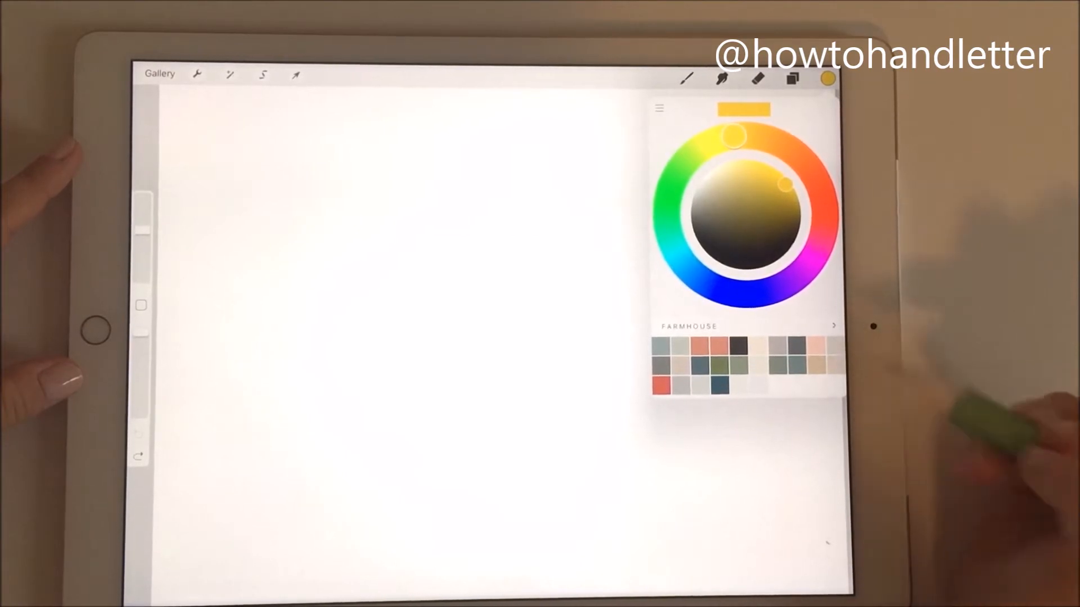
pyautogui.click(657, 108)
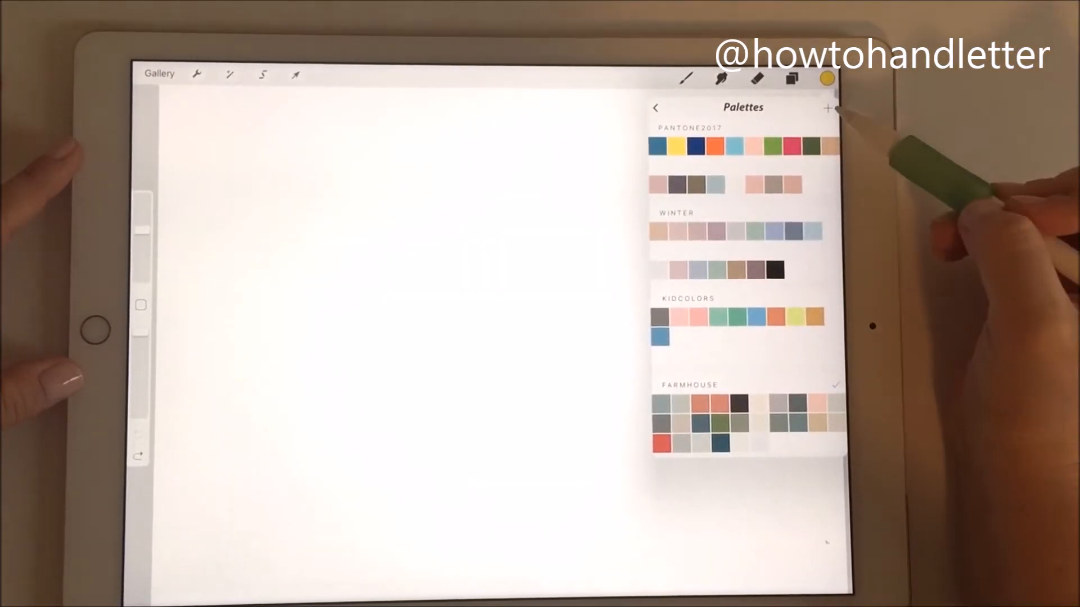
# Add a new empty palette, name it 2016, and make it the active set.
pyautogui.click(828, 108)
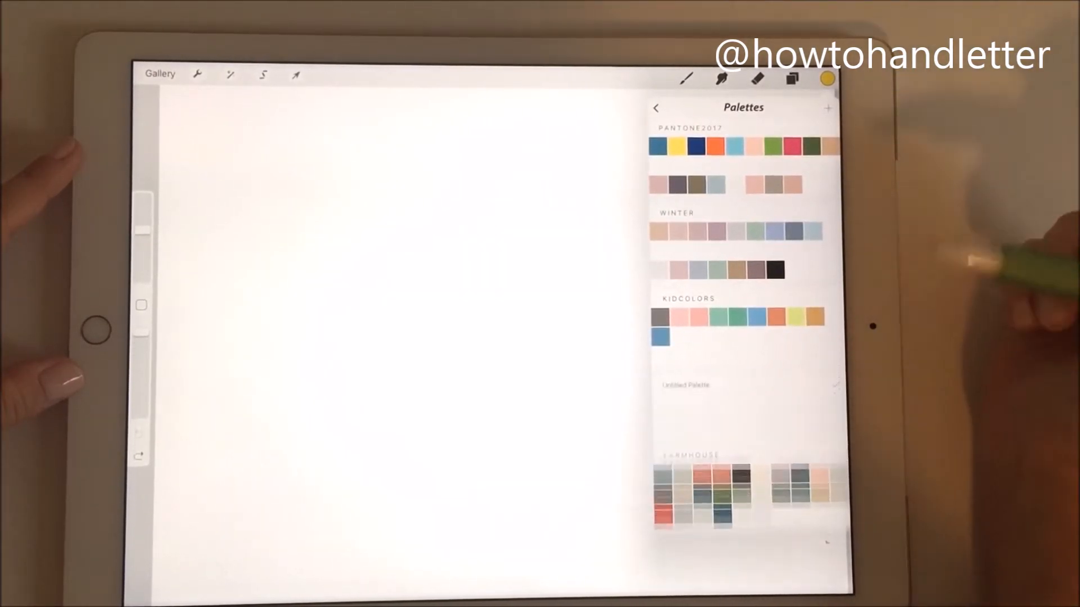
pyautogui.click(685, 384)
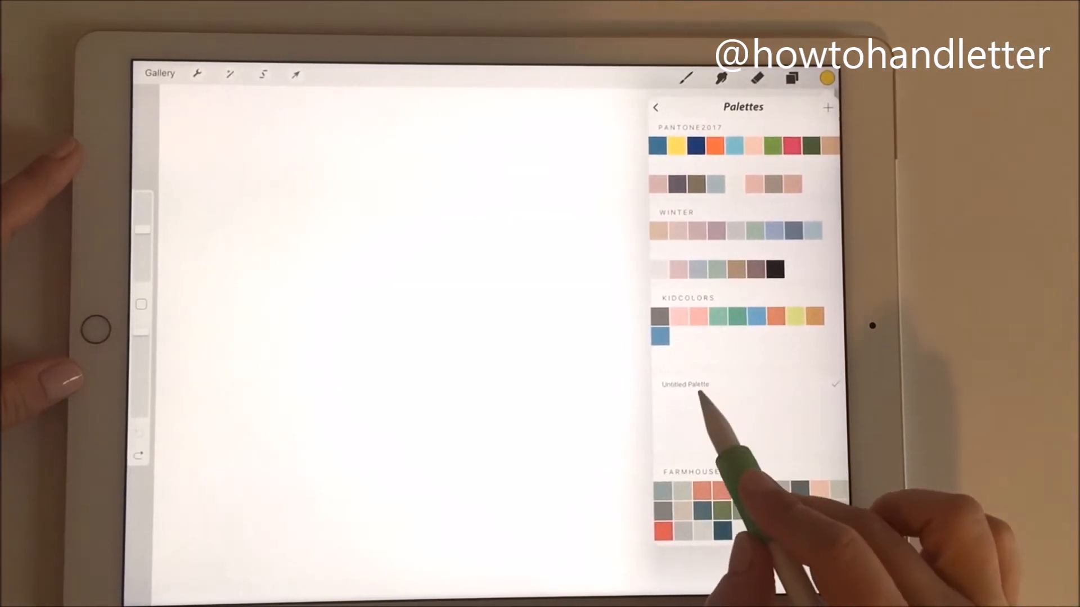
pyautogui.click(685, 384)
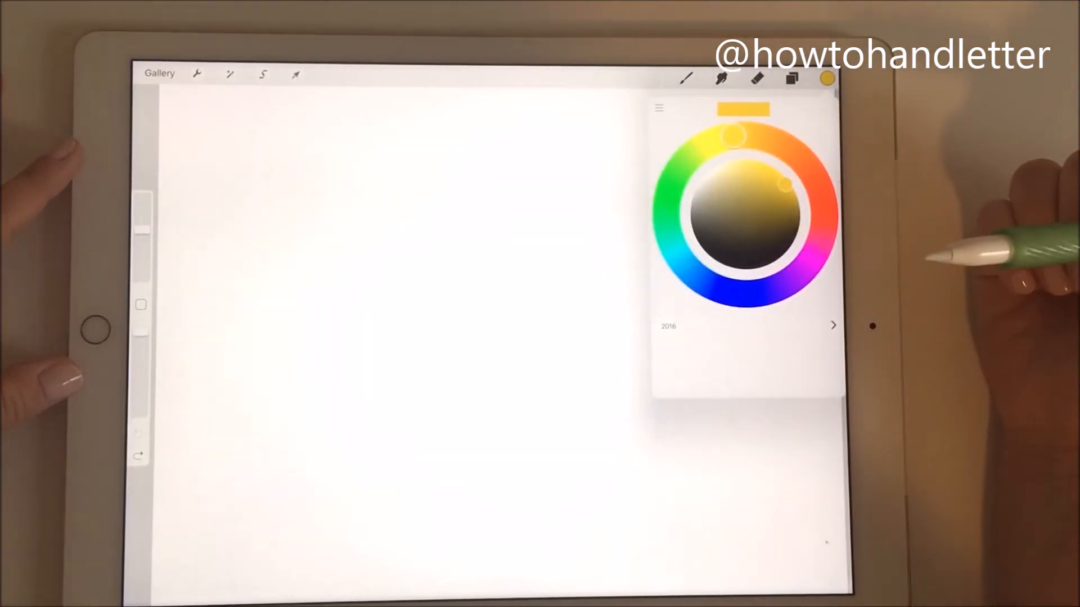
# Paint a yellow test stroke and save yellow, two blue and two brown swatches into 2016.
pyautogui.click(747, 177)
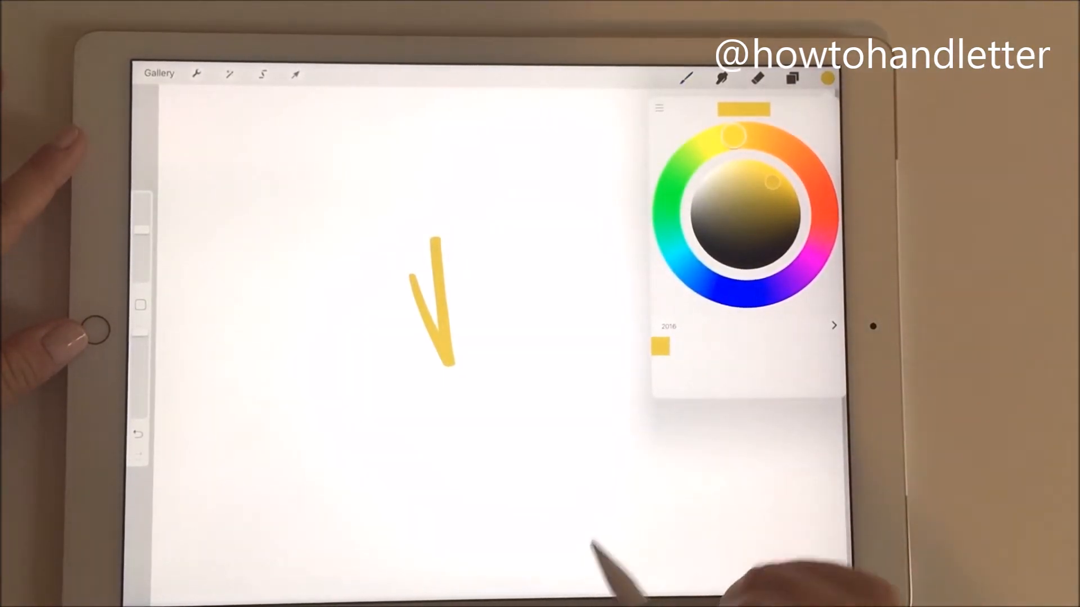
pyautogui.click(798, 170)
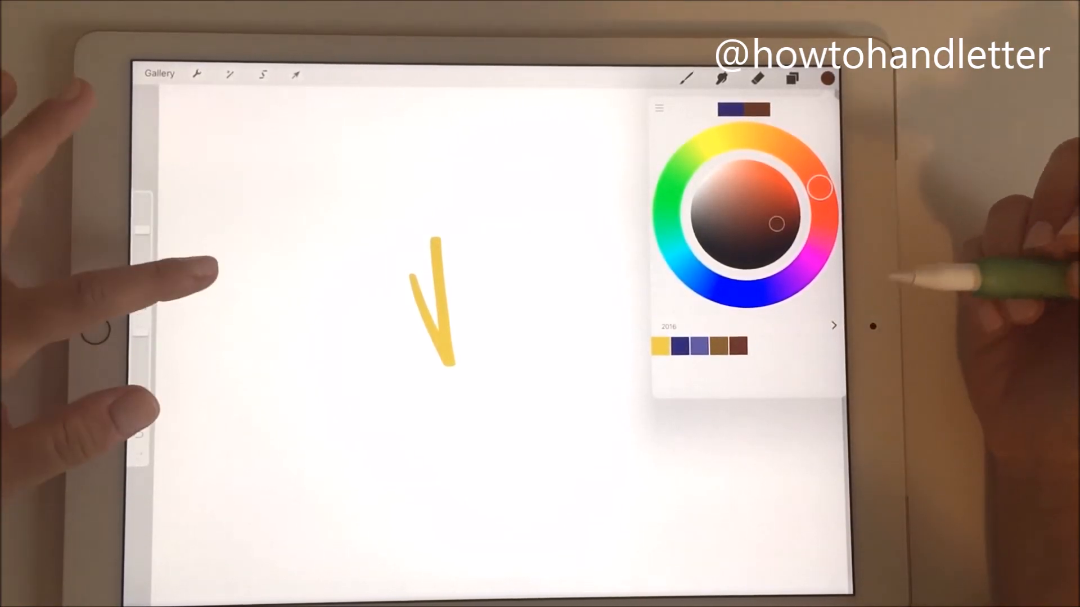
# Draw a large pink M-shaped stroke and save that pink as the sixth 2016 swatch.
pyautogui.click(828, 77)
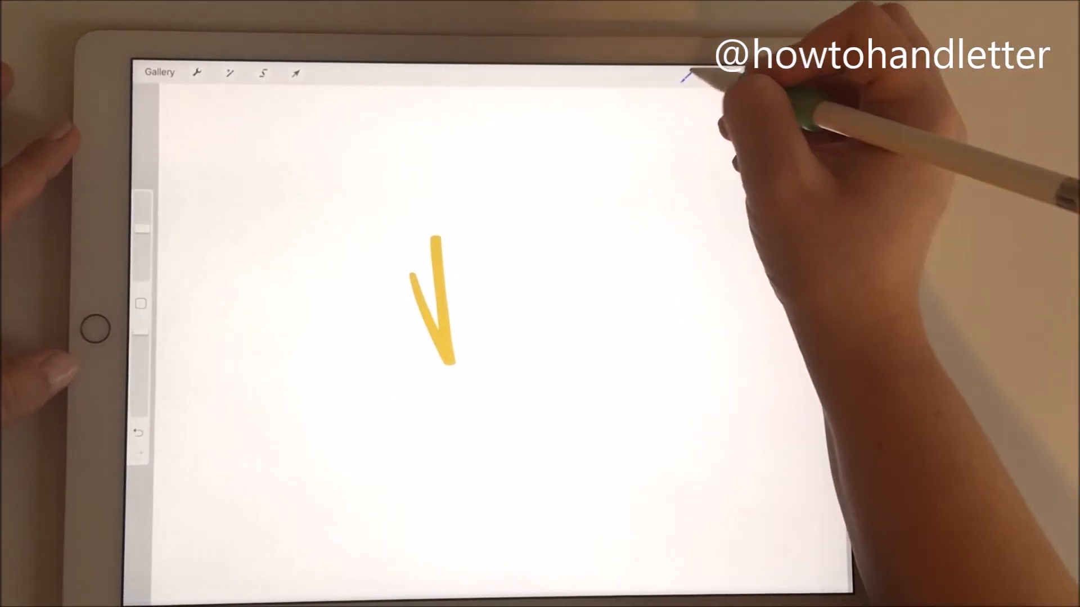
pyautogui.click(828, 77)
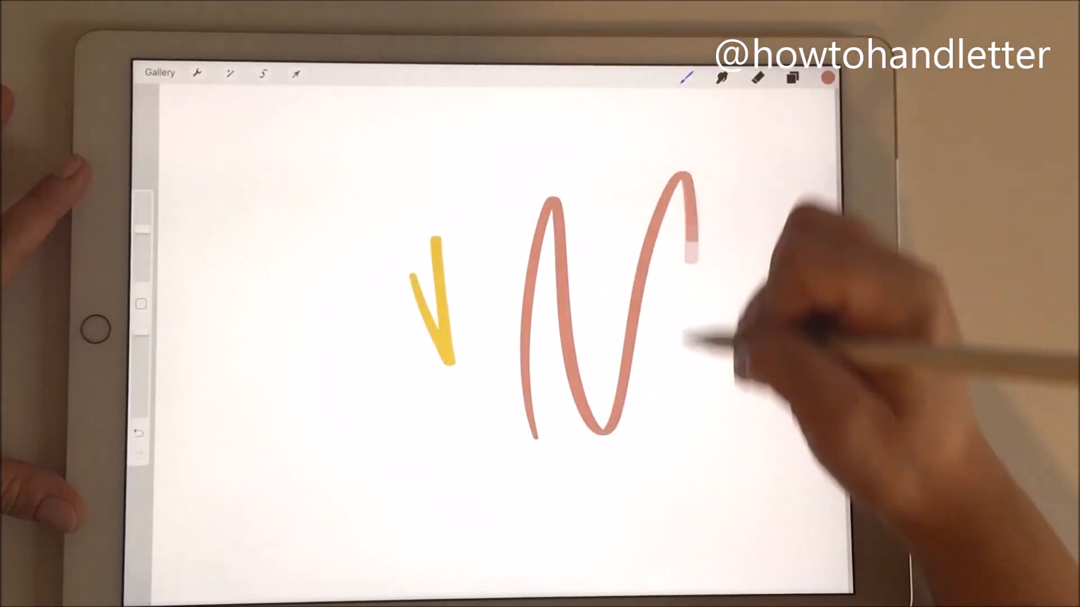
pyautogui.click(828, 77)
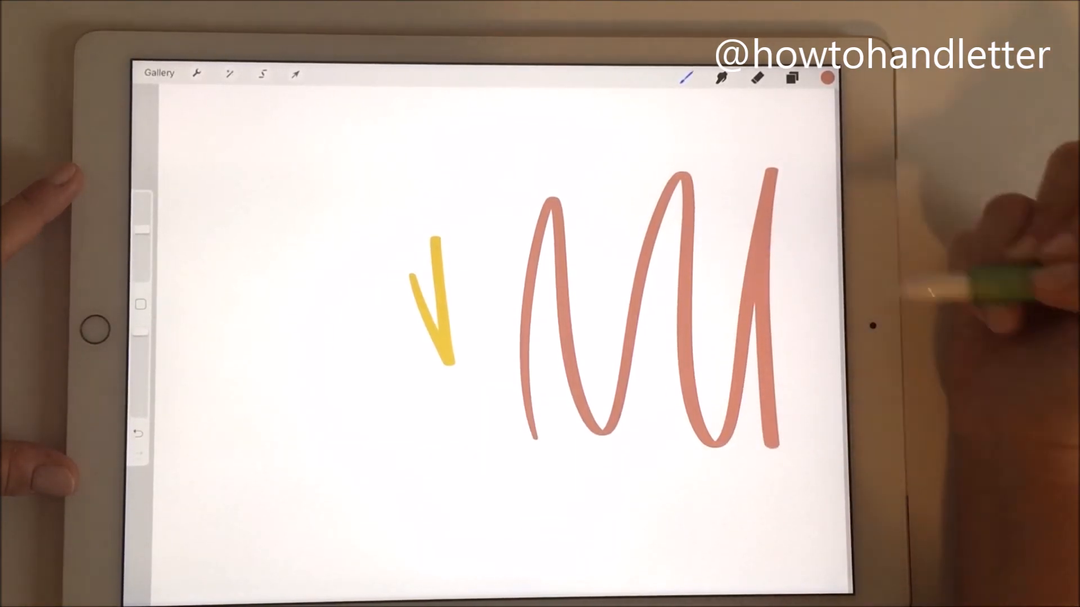
pyautogui.click(827, 78)
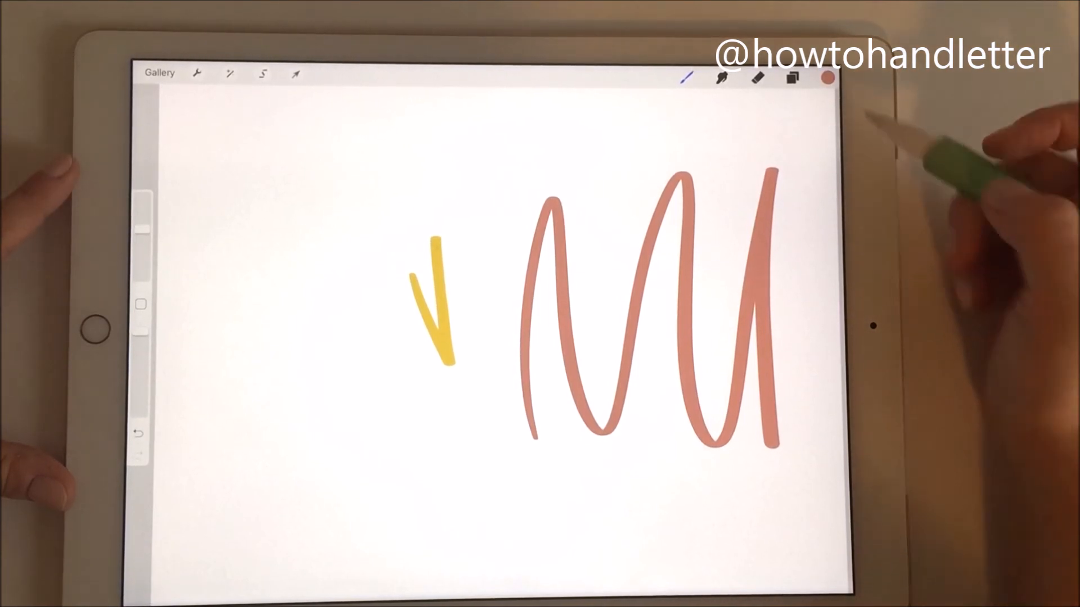
pyautogui.click(827, 77)
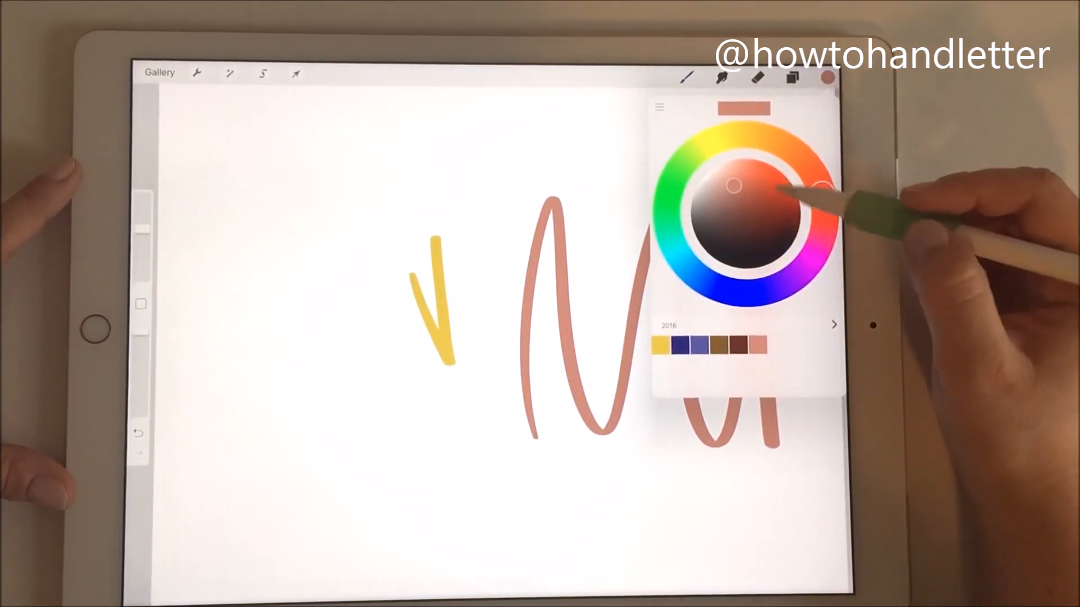